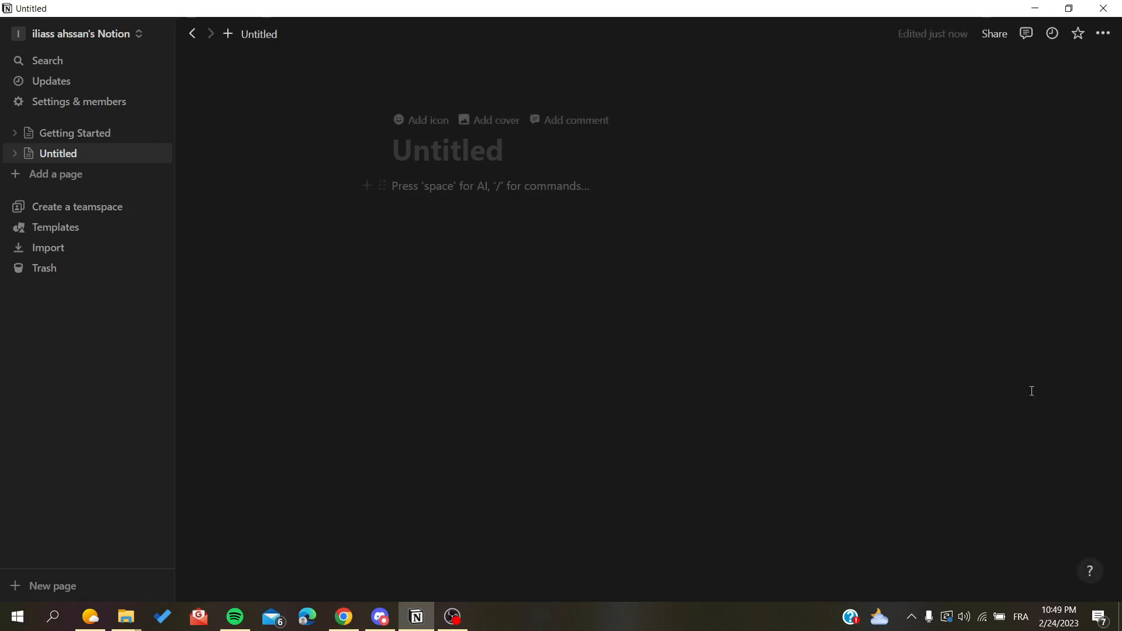
Type 'Hello' on the first line of the empty page body.
{"action": "left_click", "coordinate": [491, 185]}
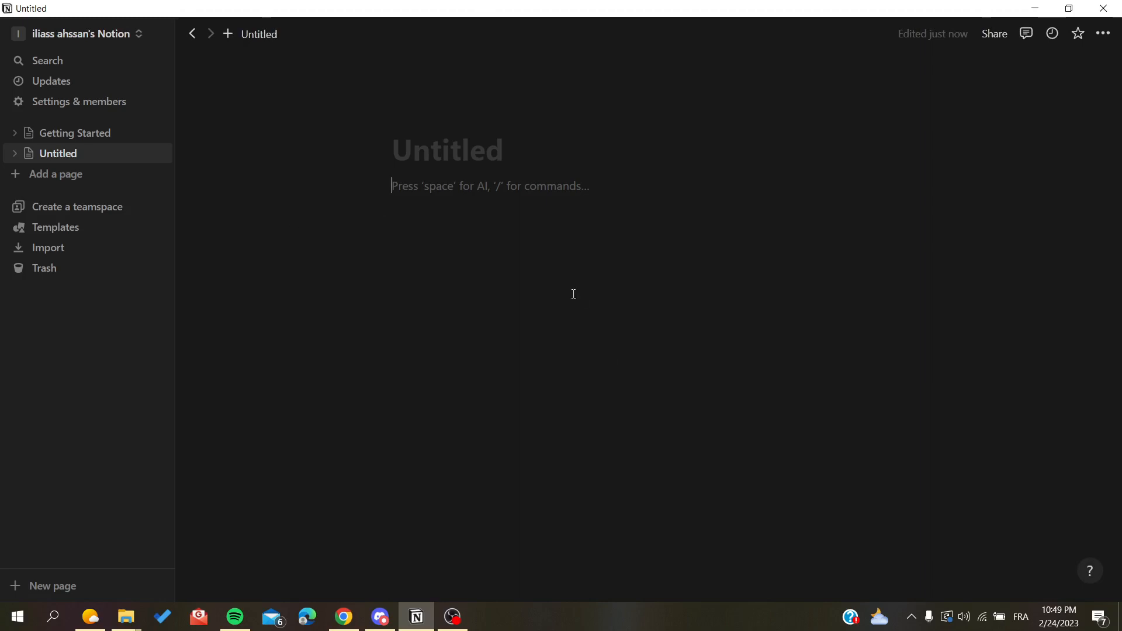
{"action": "type", "text": "H"}
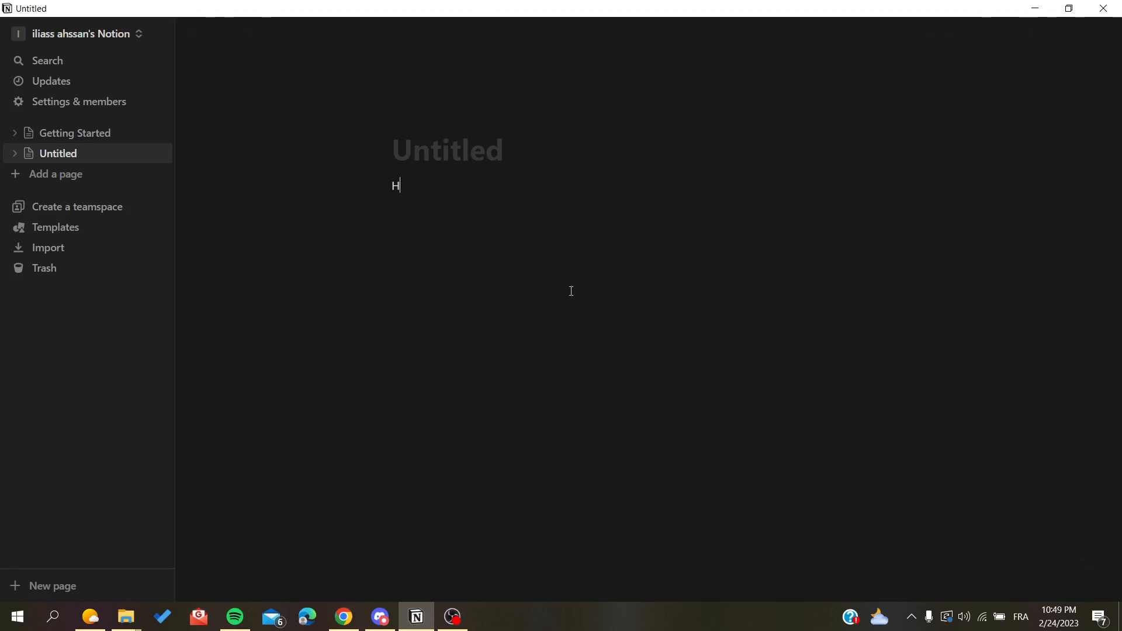
{"action": "type", "text": "e"}
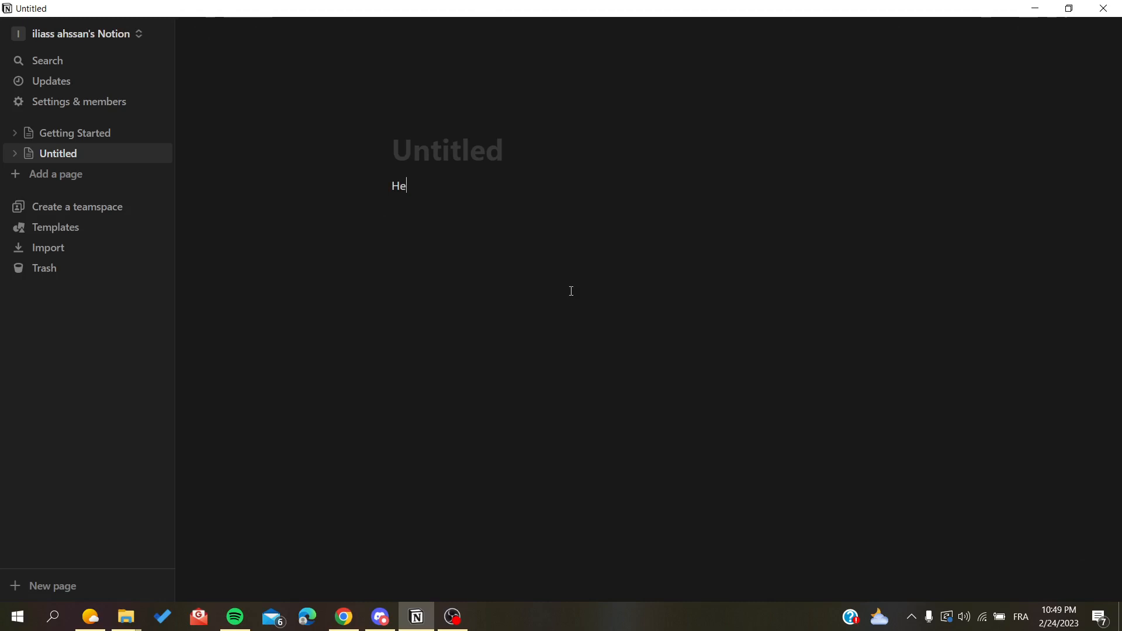
{"action": "type", "text": "llo"}
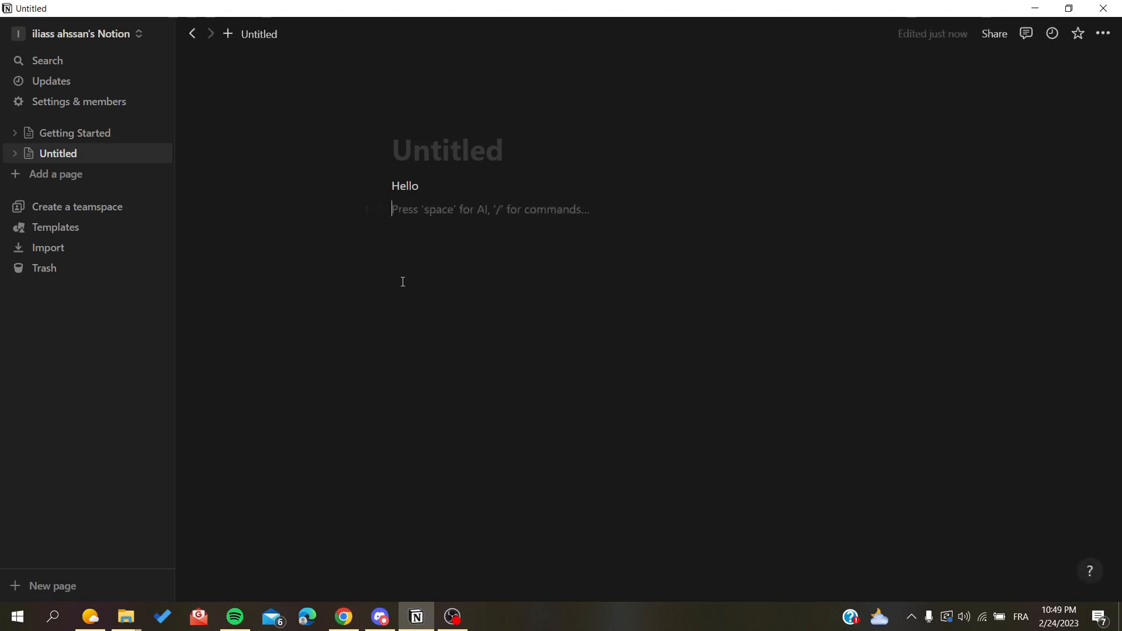
{"action": "mouse_move", "coordinate": [381, 185]}
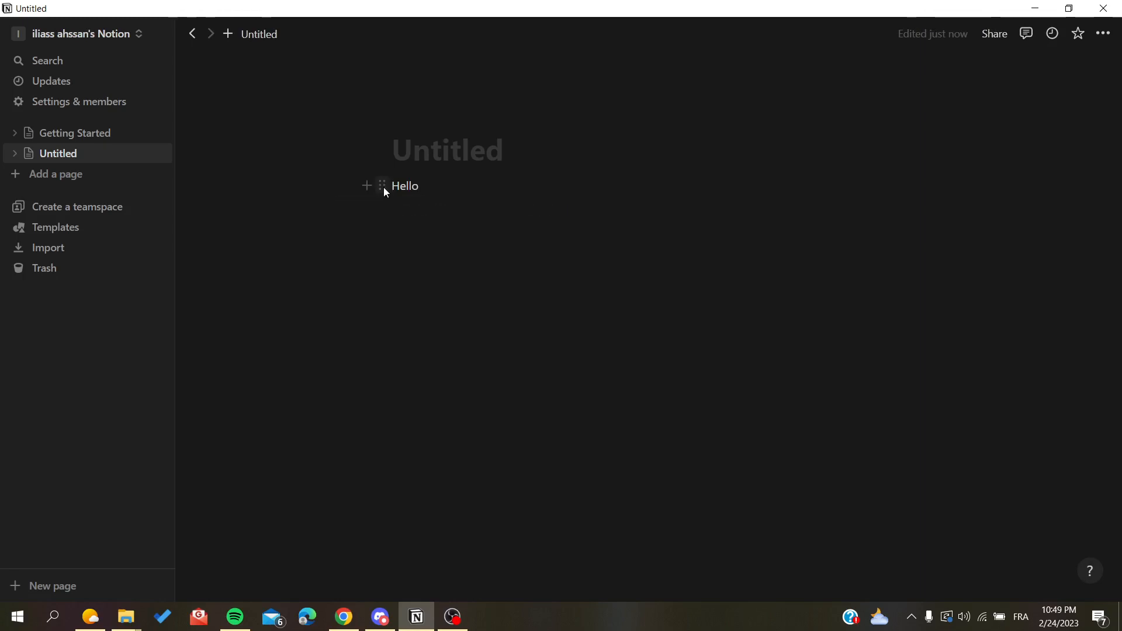
Select 'Hello' and post the comment 'wehho' on it.
{"action": "double_click", "coordinate": [405, 186]}
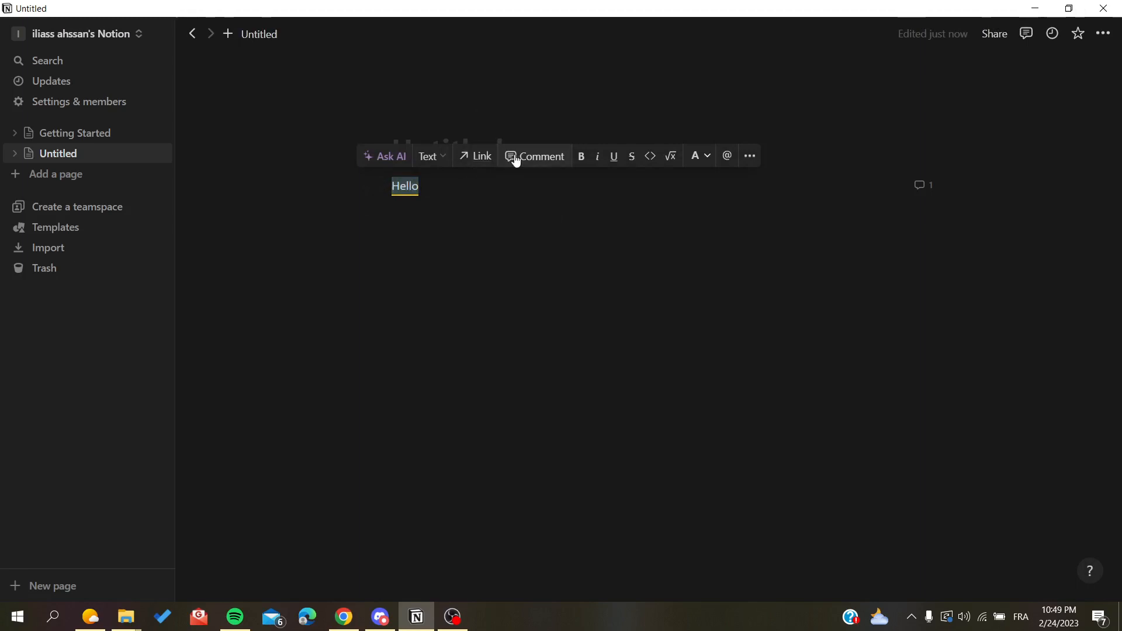
{"action": "left_click", "coordinate": [515, 156]}
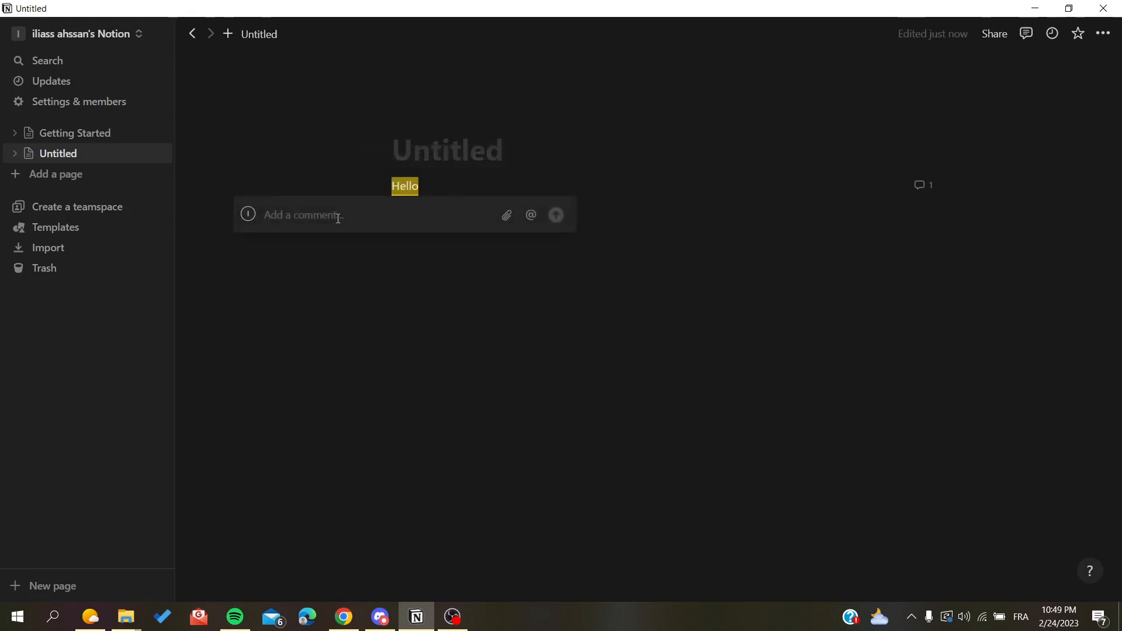
{"action": "type", "text": "wehho"}
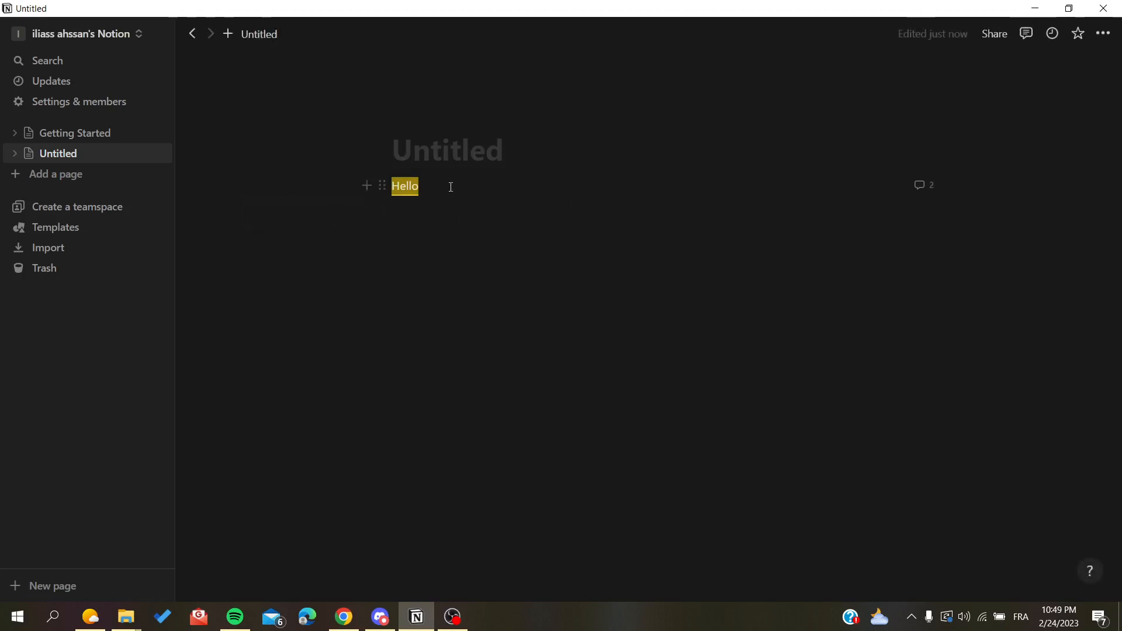
{"action": "key", "text": "Enter"}
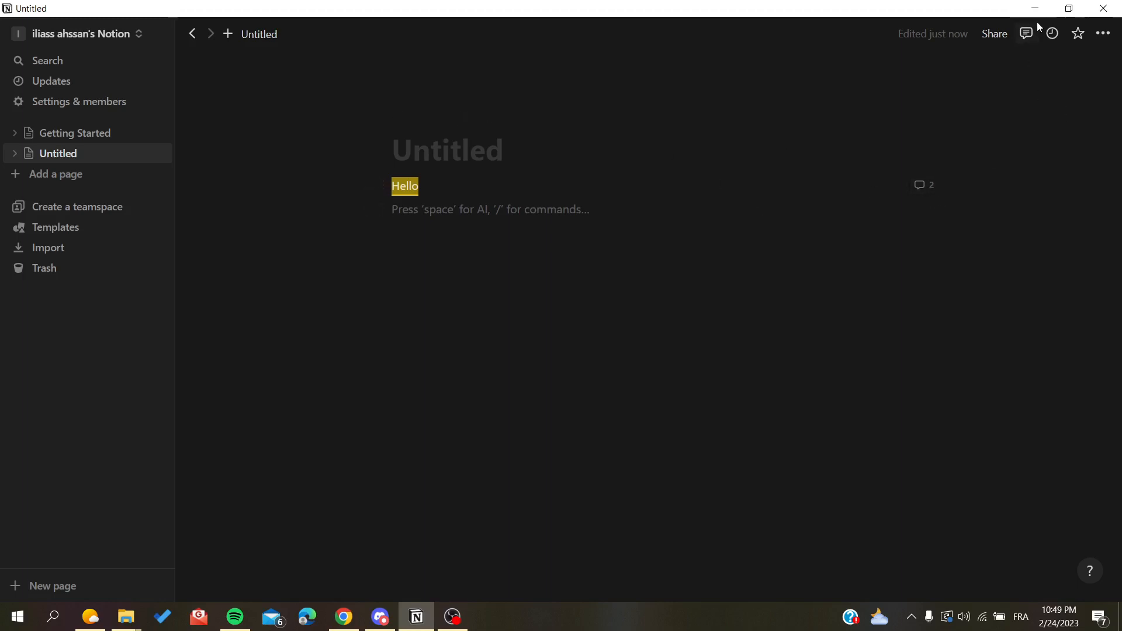
Resolve the comments on 'Hello' in the sidebar and filter to Resolved comments.
{"action": "left_click", "coordinate": [1025, 33]}
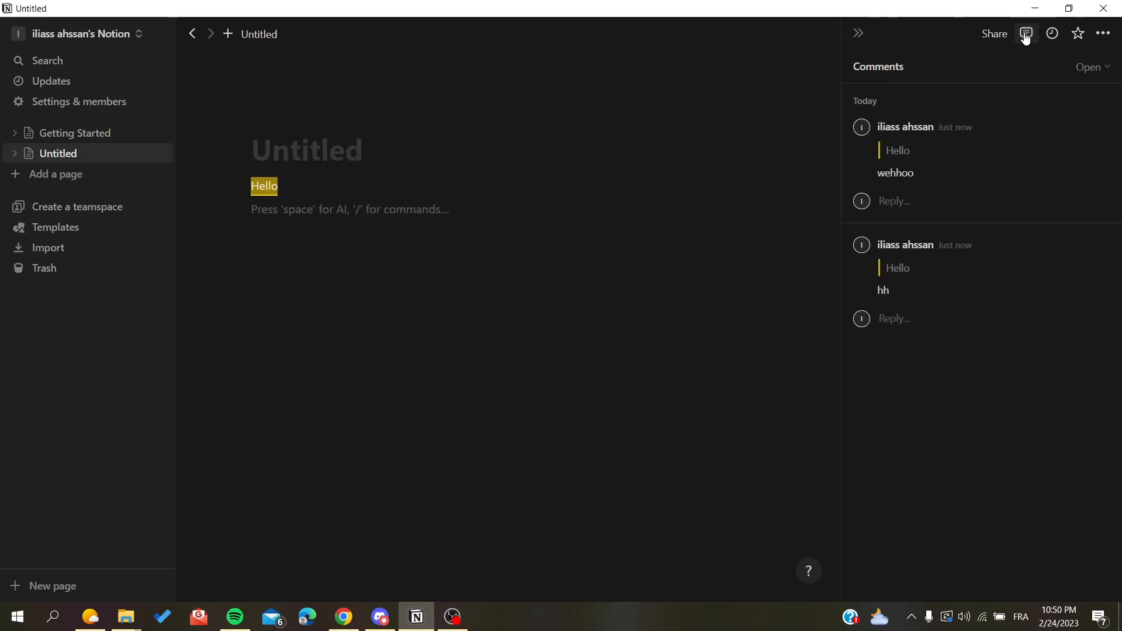
{"action": "left_click", "coordinate": [1026, 34]}
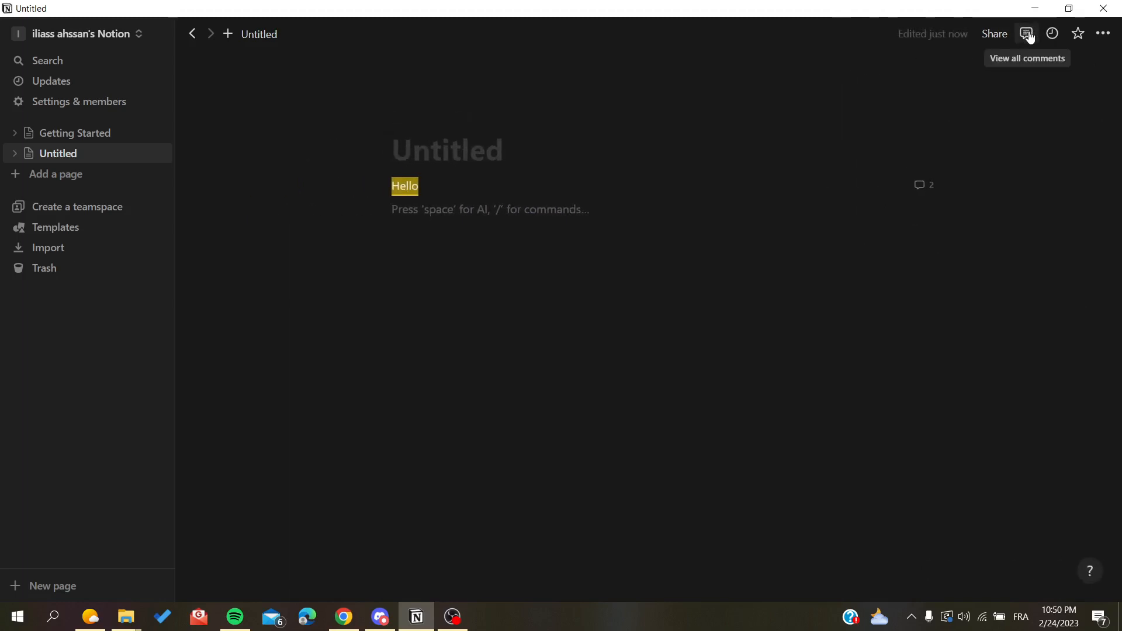
{"action": "left_click", "coordinate": [1027, 33]}
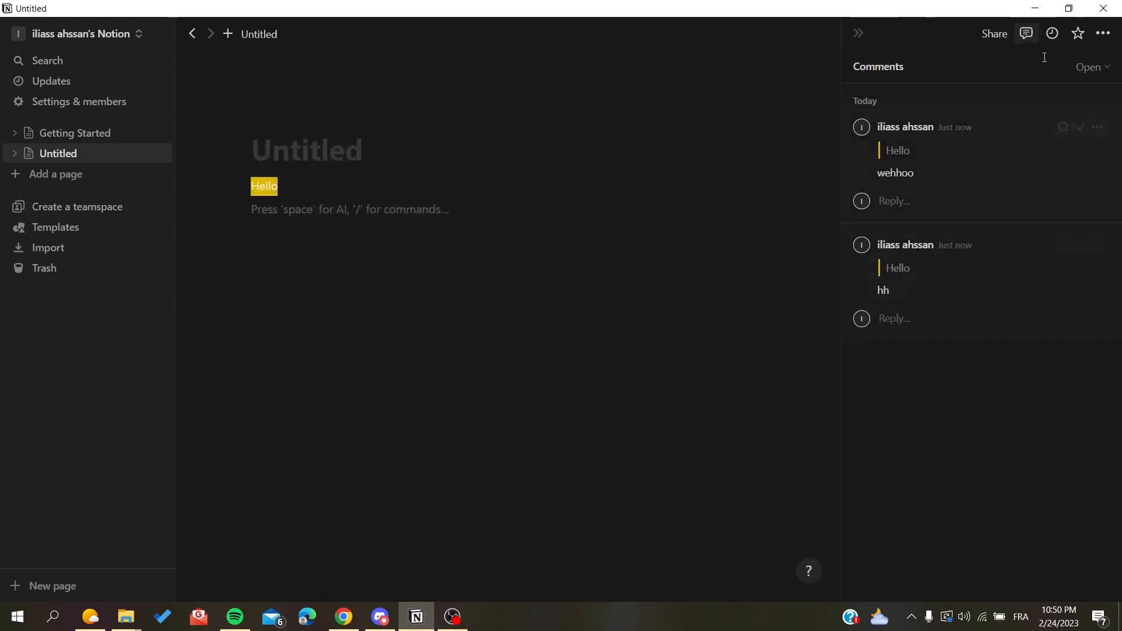
{"action": "left_click", "coordinate": [1091, 66]}
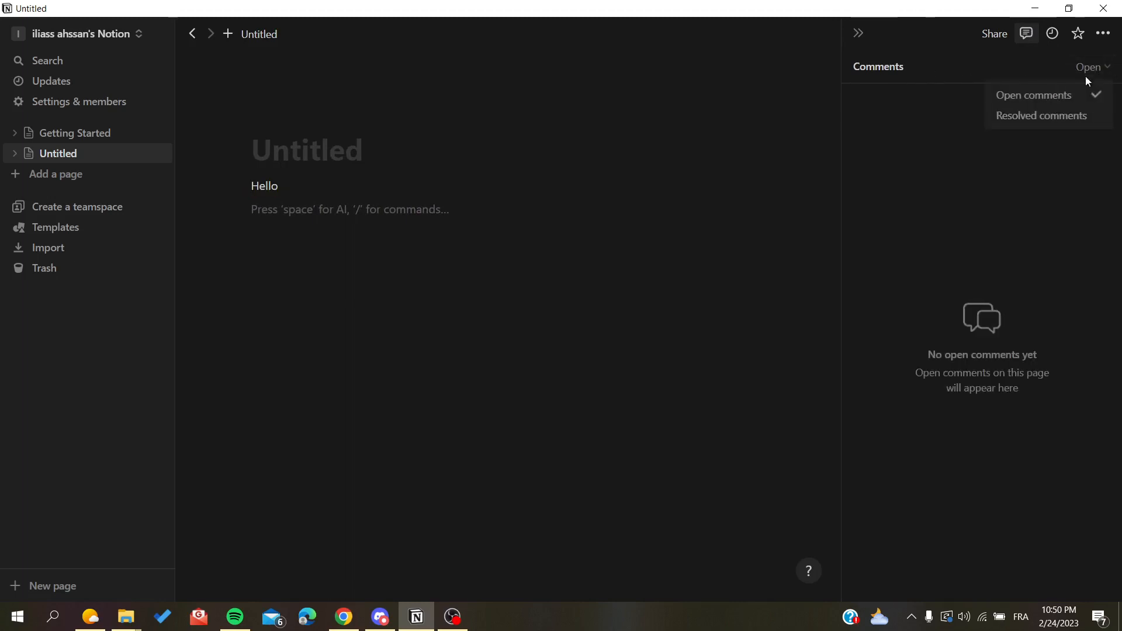
{"action": "left_click", "coordinate": [1042, 115]}
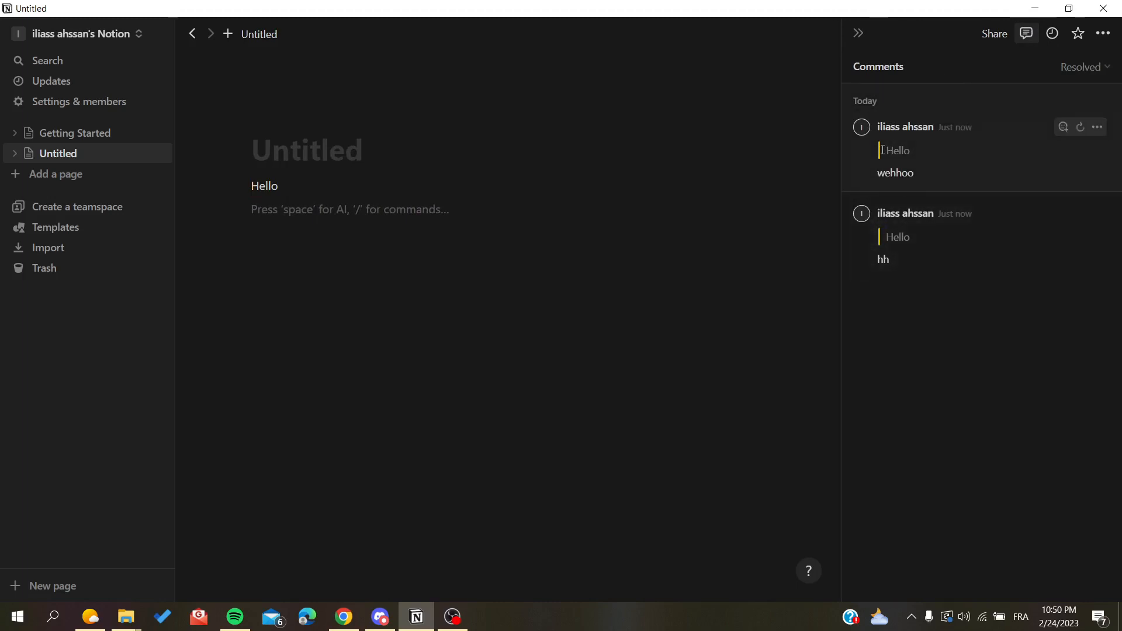
{"action": "left_click", "coordinate": [1087, 66]}
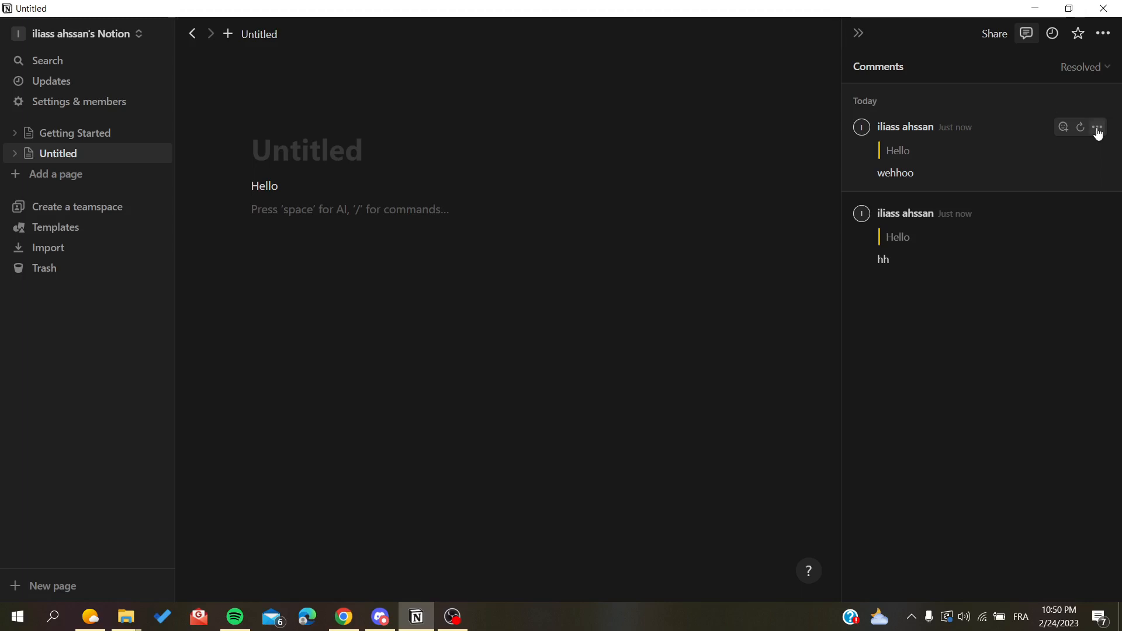
Delete the resolved 'wehhoo' comment from the comments sidebar.
{"action": "left_click", "coordinate": [1101, 126]}
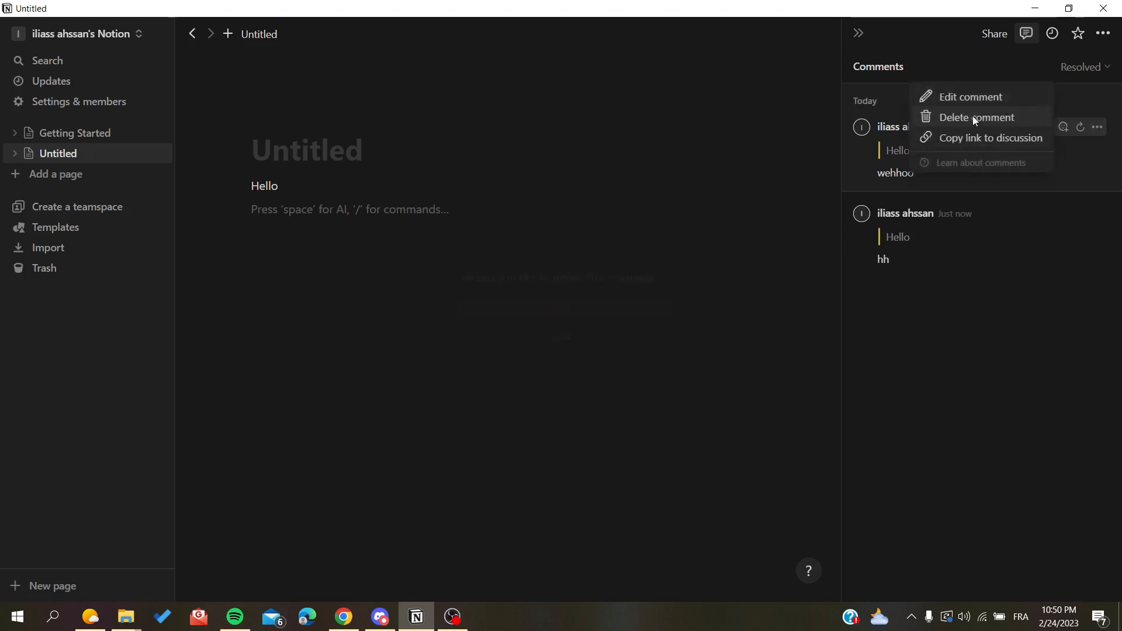
{"action": "left_click", "coordinate": [976, 117]}
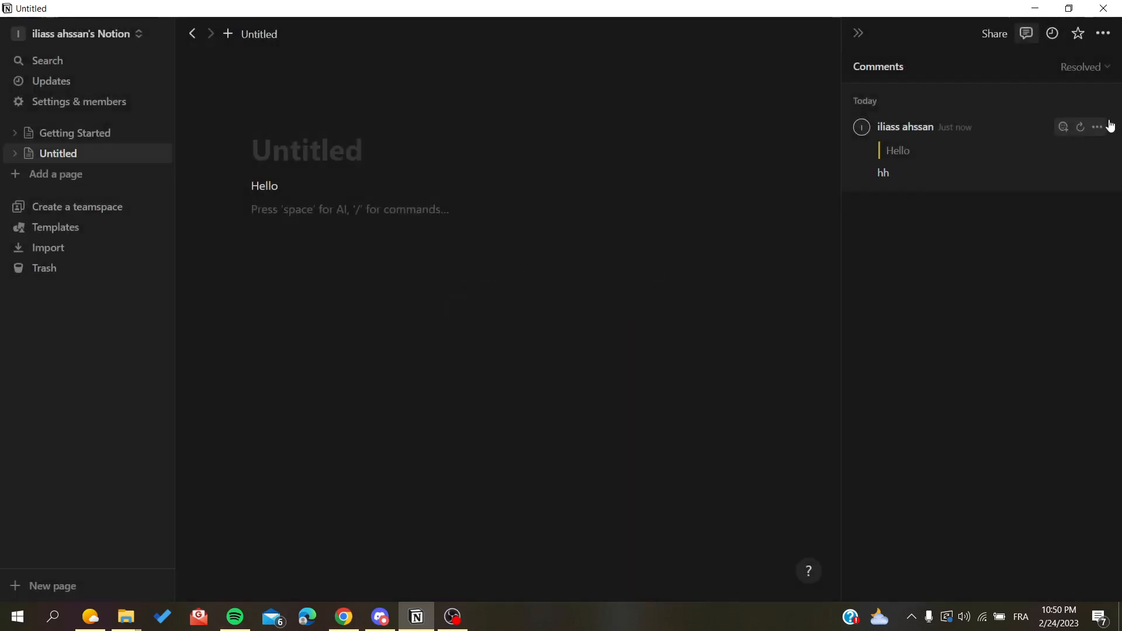
{"action": "left_click", "coordinate": [1097, 127]}
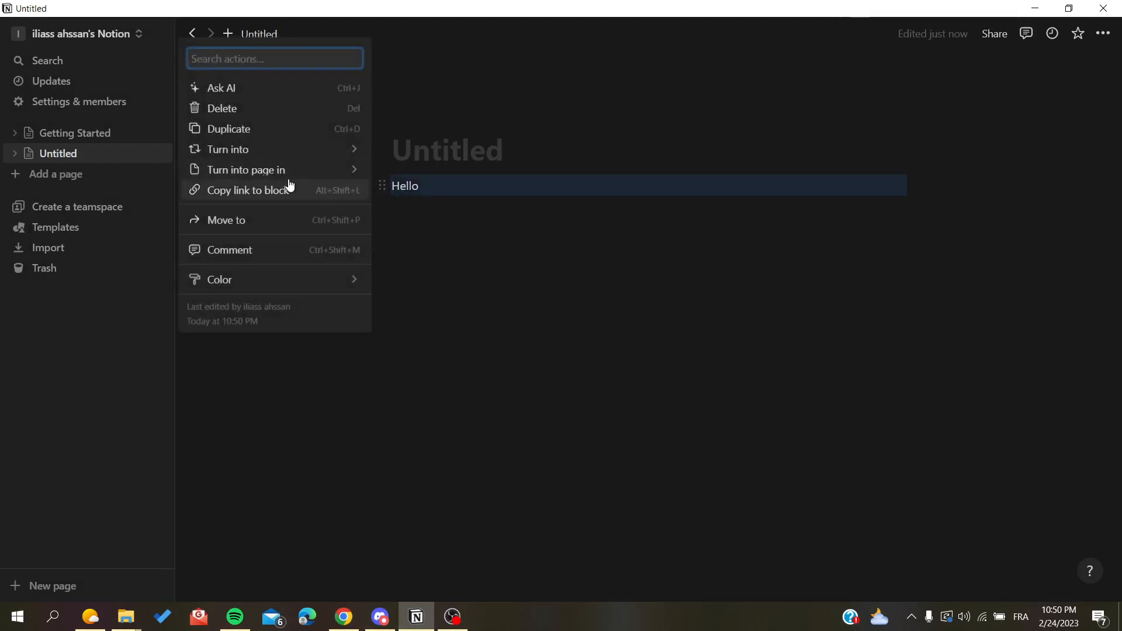
Add and submit a new comment on the Hello block from its block menu.
{"action": "left_click", "coordinate": [230, 250]}
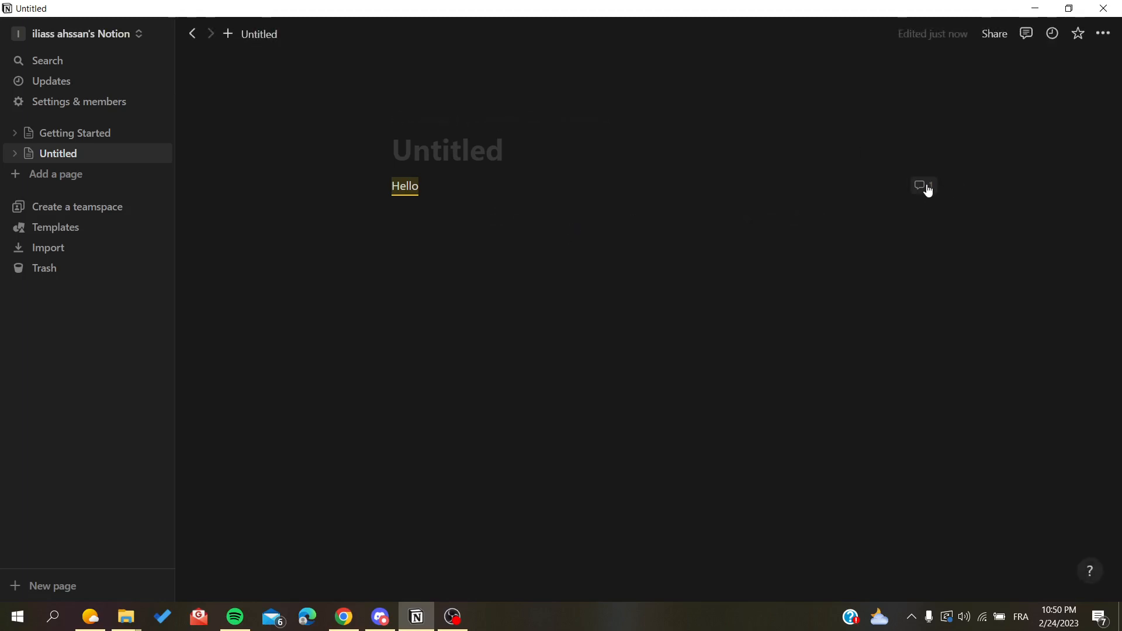
{"action": "left_click", "coordinate": [919, 185]}
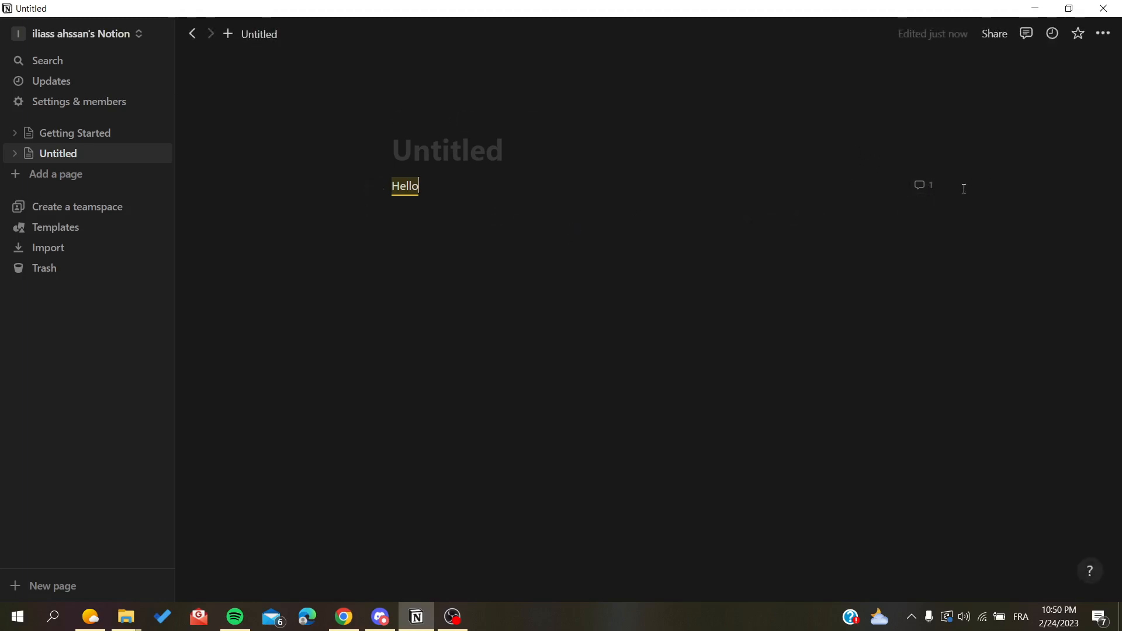
Switch the Page comments setting in Customize page from Minimal to Default.
{"action": "left_click", "coordinate": [1103, 33]}
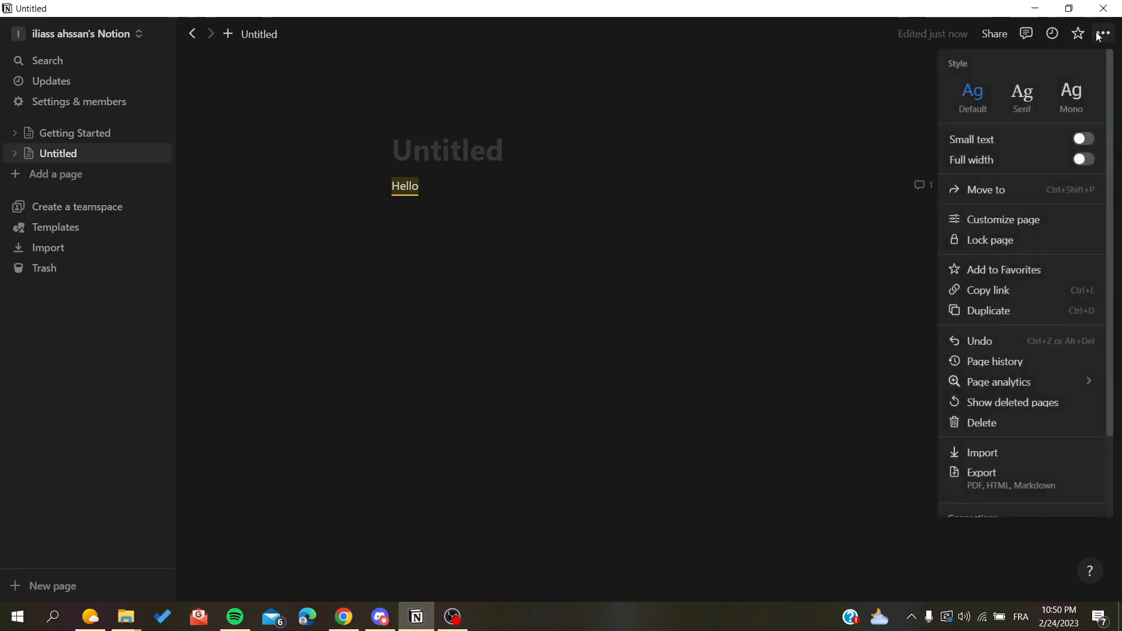
{"action": "mouse_move", "coordinate": [1104, 37]}
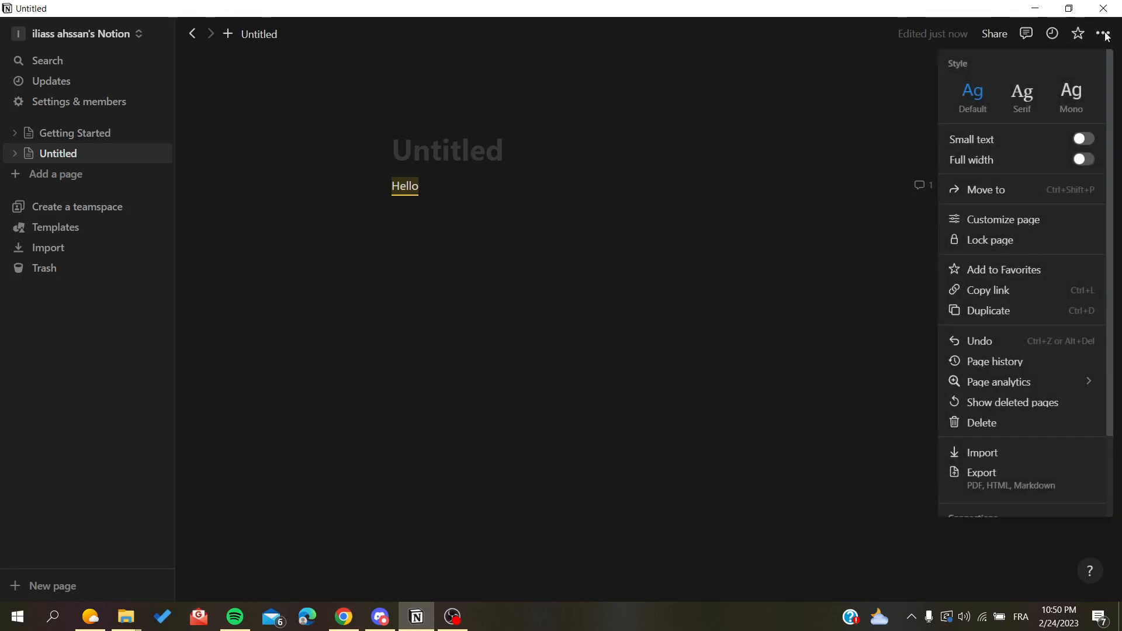
{"action": "left_click", "coordinate": [1003, 220]}
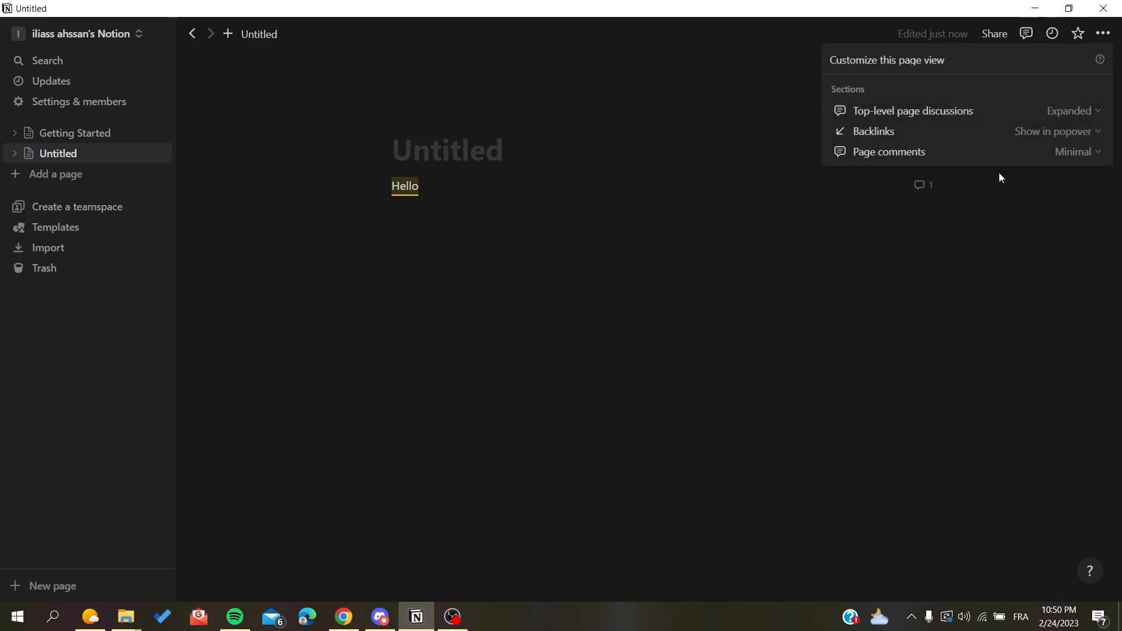
{"action": "left_click", "coordinate": [1079, 152]}
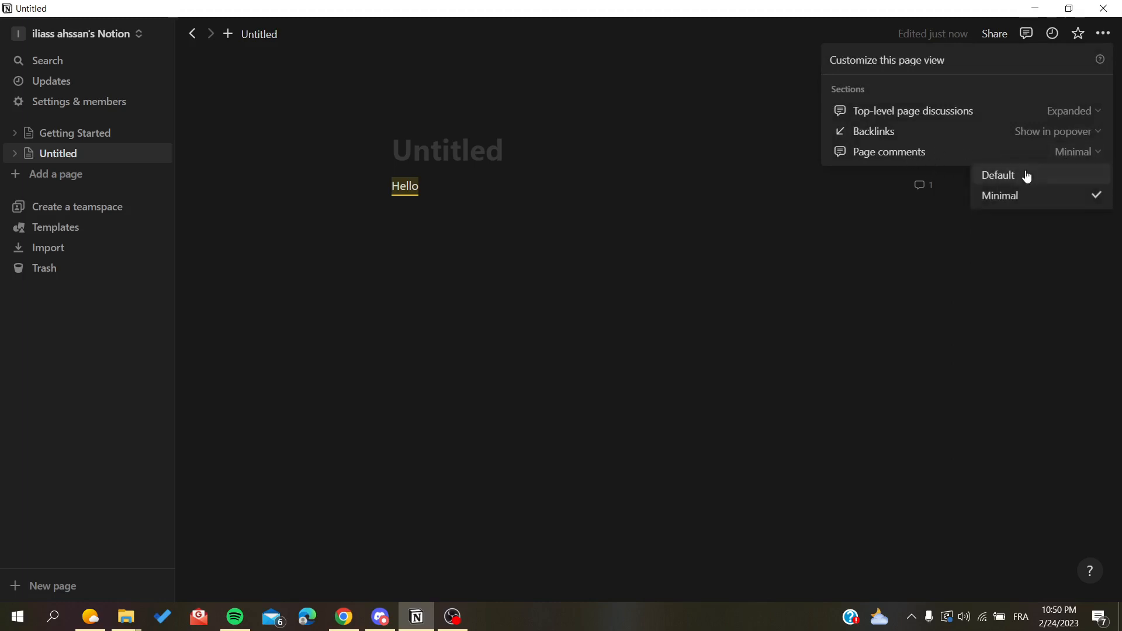
{"action": "left_click", "coordinate": [998, 175]}
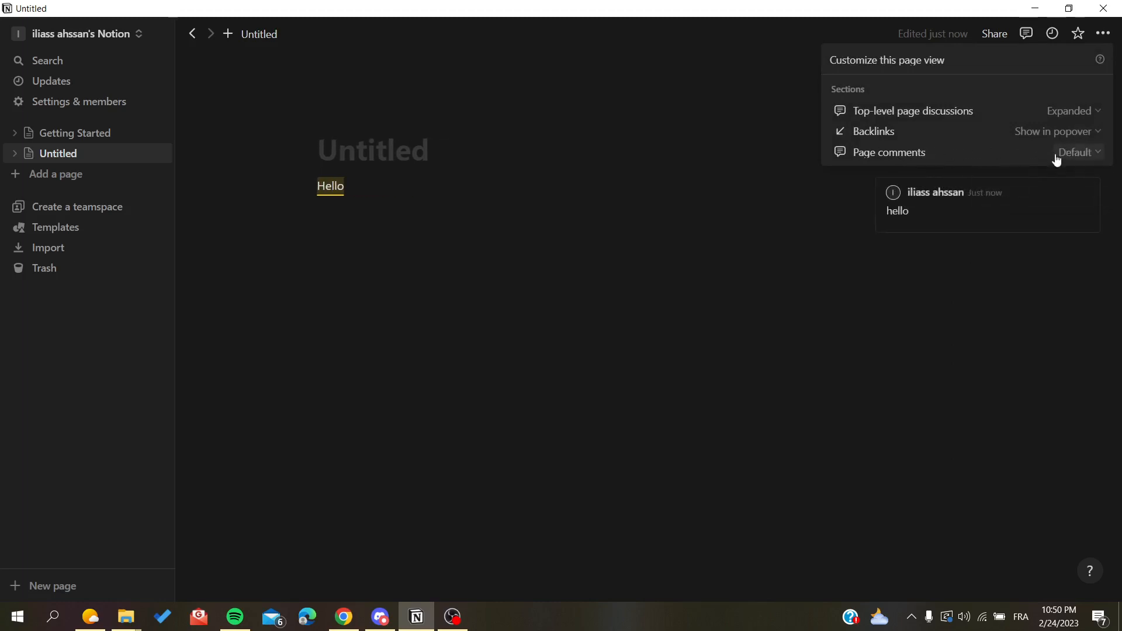
{"action": "left_click", "coordinate": [1077, 153]}
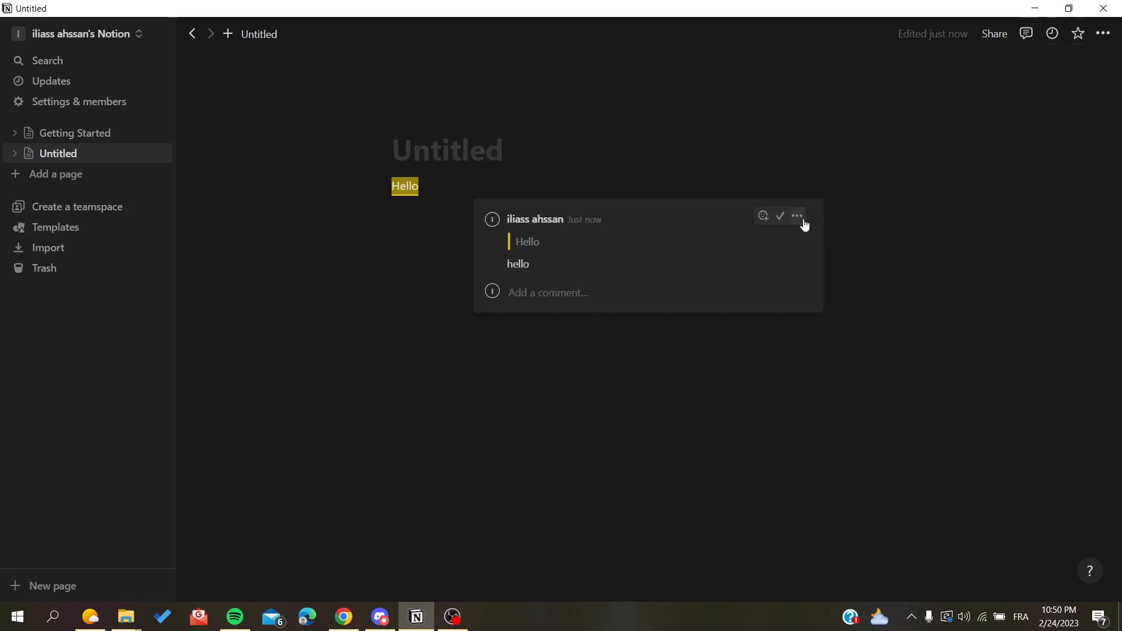
Open the options menu for the 'hello' comment on Hello.
{"action": "left_click", "coordinate": [797, 215]}
{"action": "type", "text": "55"}
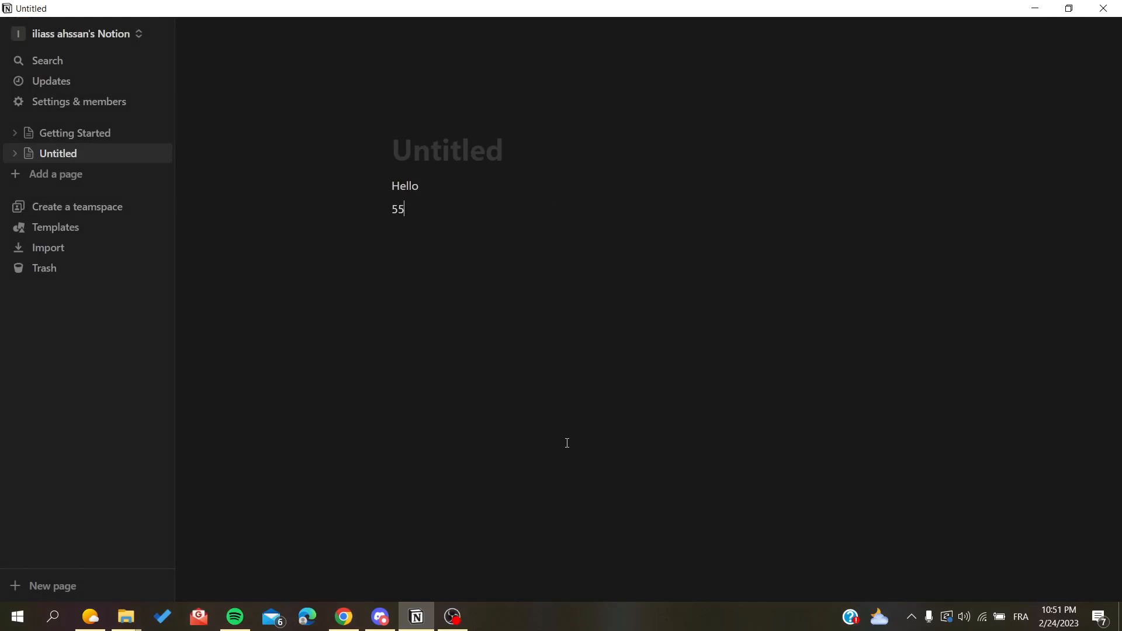
{"action": "mouse_move", "coordinate": [383, 204]}
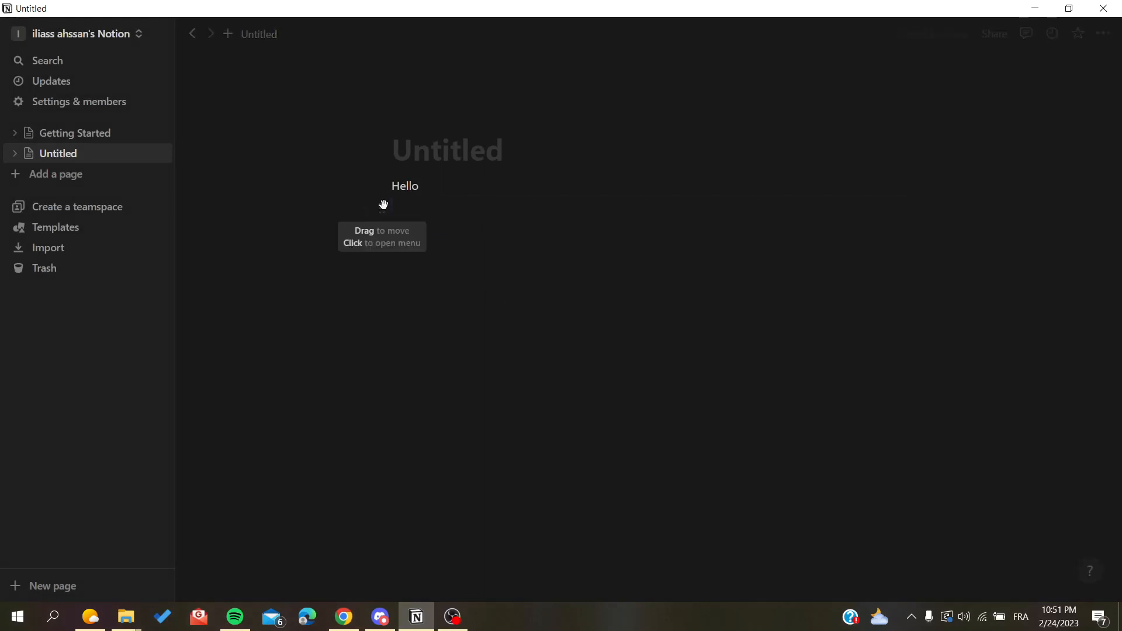